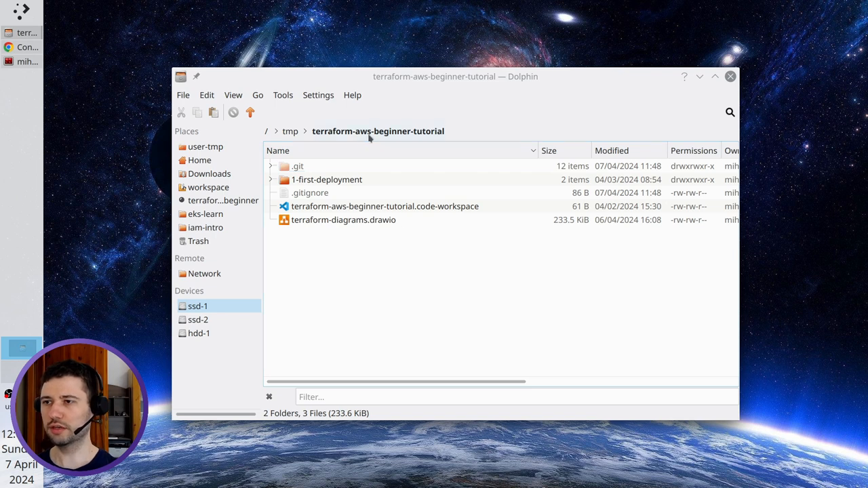
{"action": "mouse_move", "coordinate": [332, 264]}
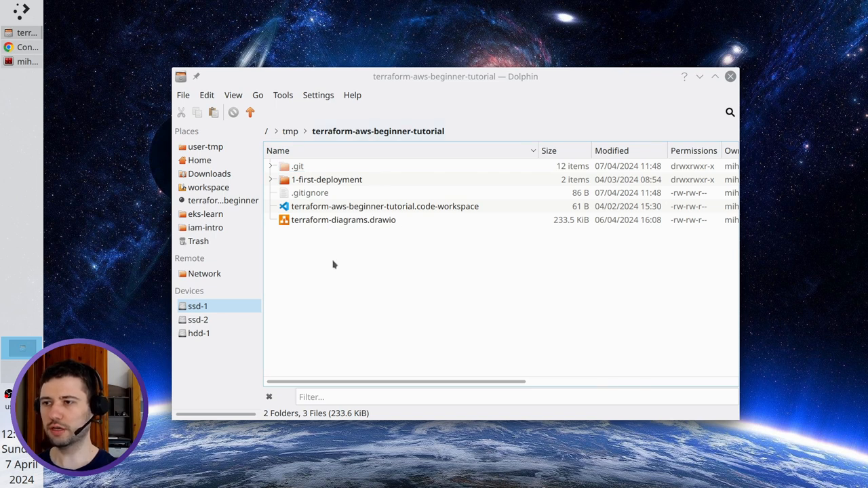
- Create a folder named '2-input-variables' inside terraform-aws-beginner-tutorial using Create New > Folder
{"action": "right_click", "coordinate": [332, 264]}
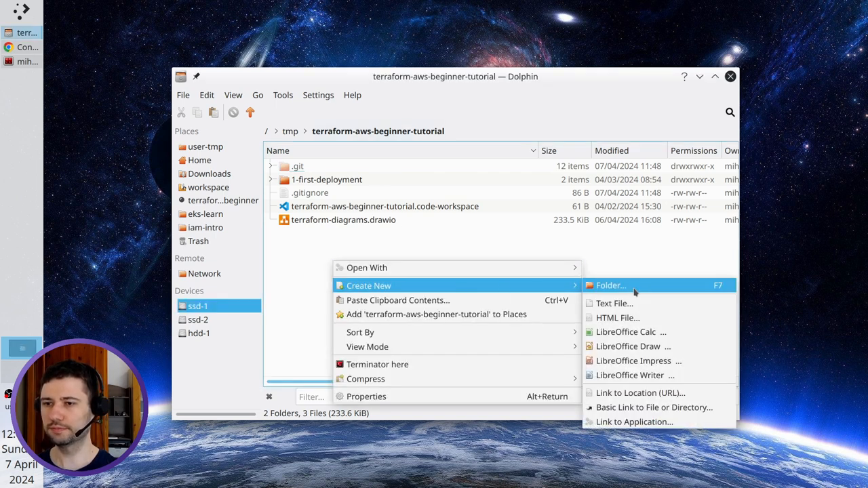
{"action": "left_click", "coordinate": [610, 285]}
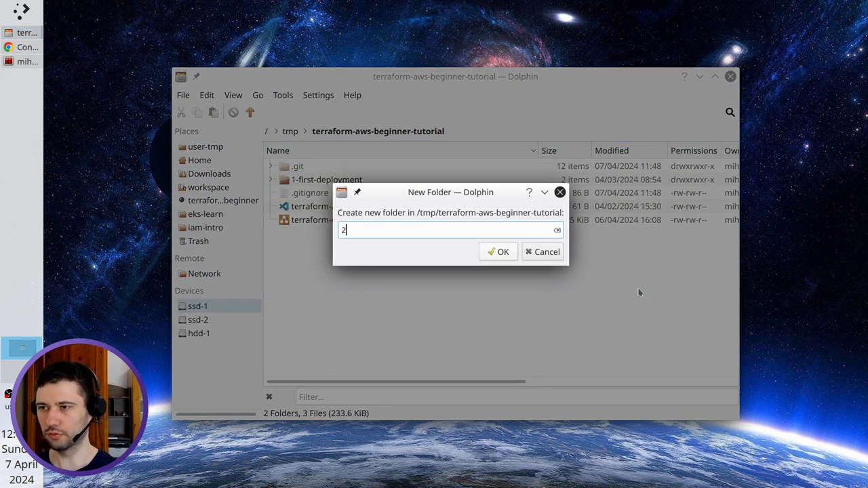
{"action": "type", "text": "-"}
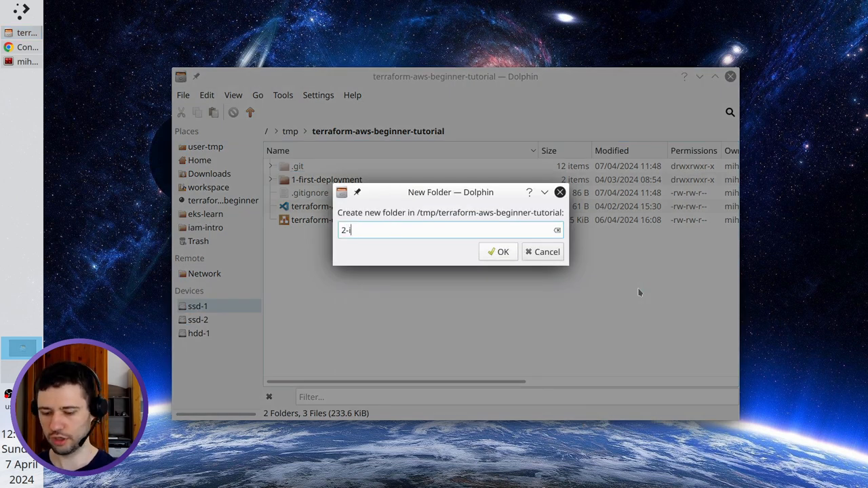
{"action": "type", "text": "input-"}
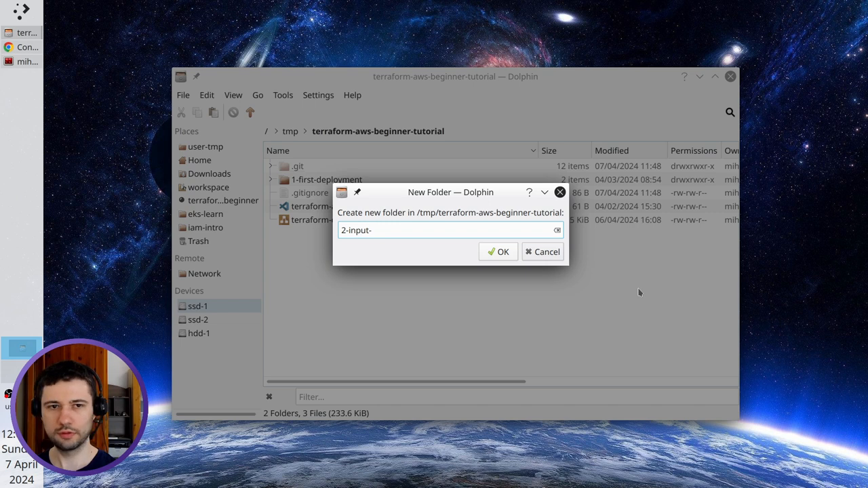
{"action": "type", "text": "variables"}
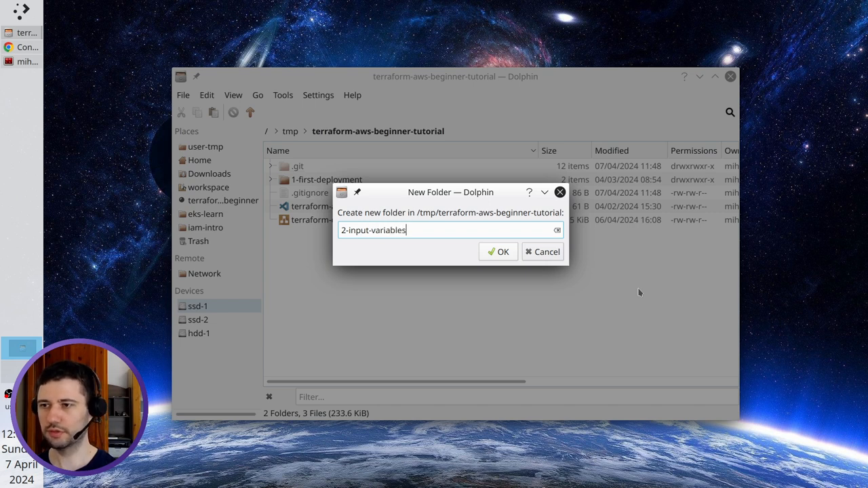
{"action": "left_click", "coordinate": [502, 251]}
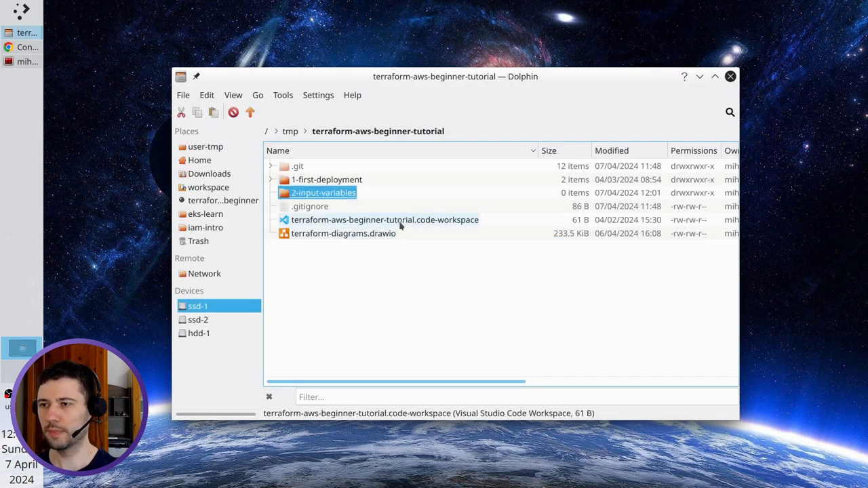
- Open the tutorial .code-workspace and add a new providers.tf file under 2-input-variables
{"action": "double_click", "coordinate": [384, 220]}
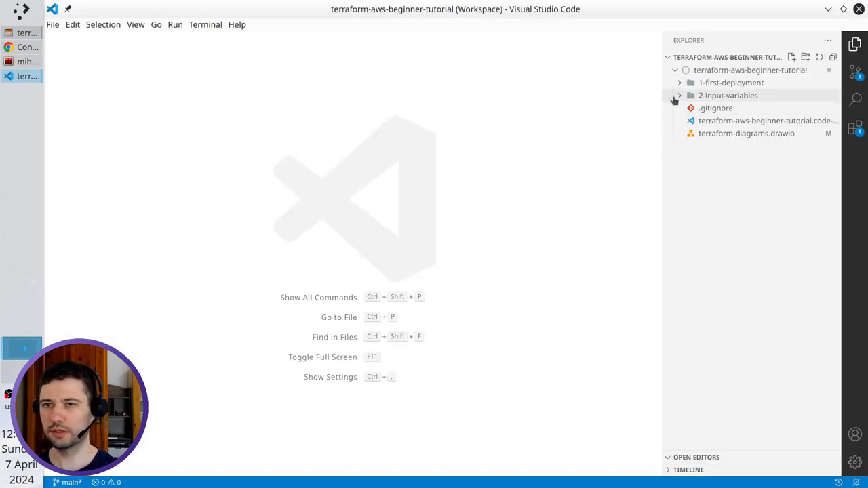
{"action": "left_click", "coordinate": [728, 95]}
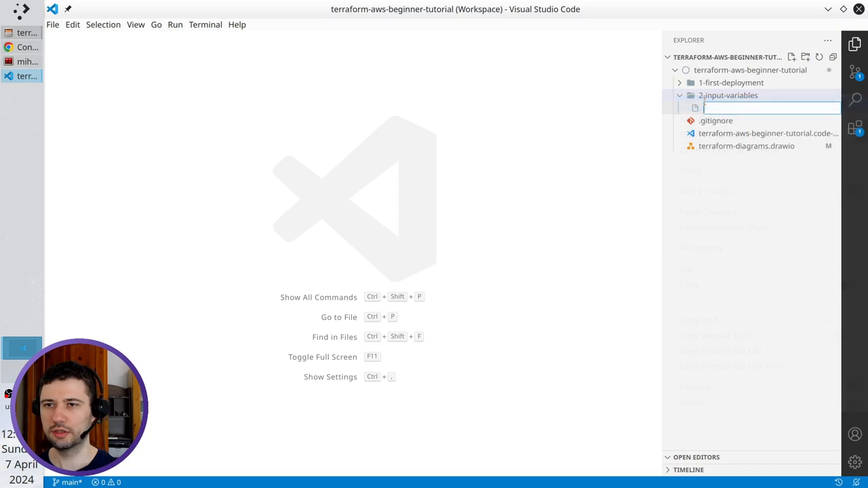
{"action": "type", "text": "providers.tf"}
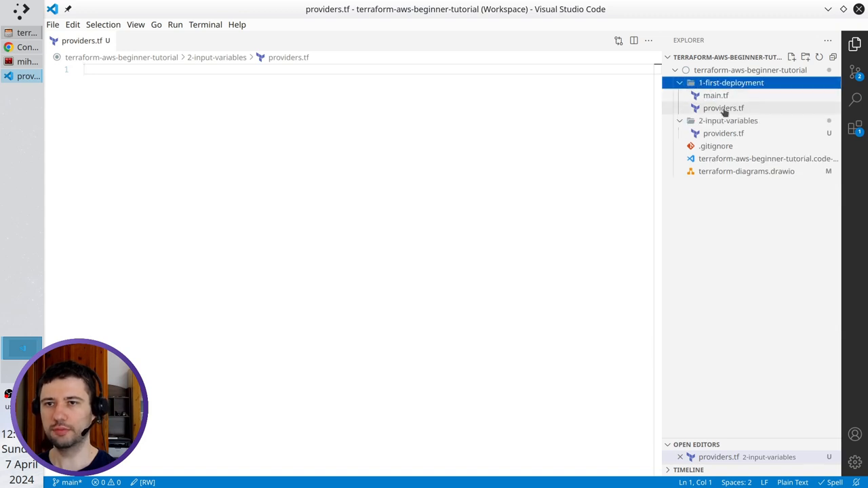
- Select all of 1-first-deployment/providers.tf, then return to the empty 2-input-variables providers.tf
{"action": "left_click", "coordinate": [723, 107]}
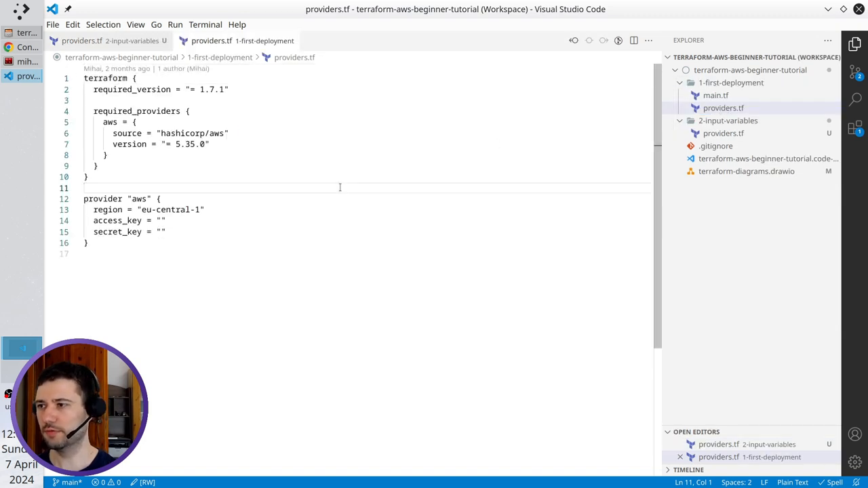
{"action": "key", "text": "ctrl+a"}
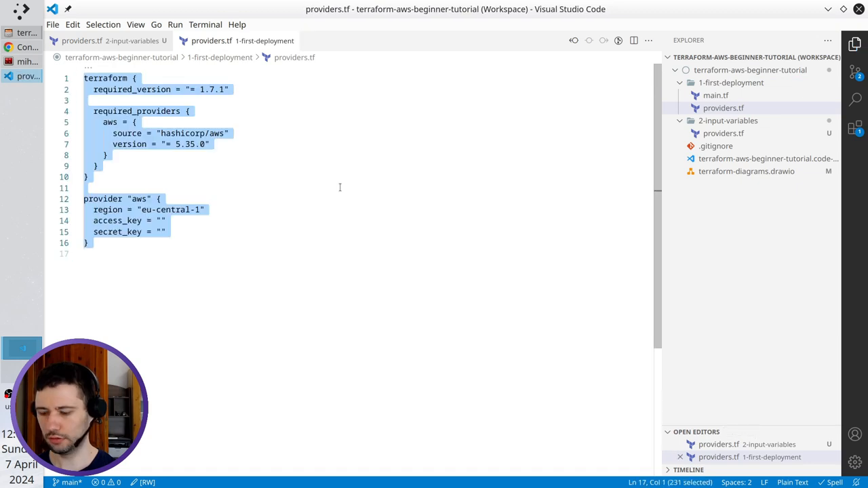
{"action": "left_click", "coordinate": [81, 41]}
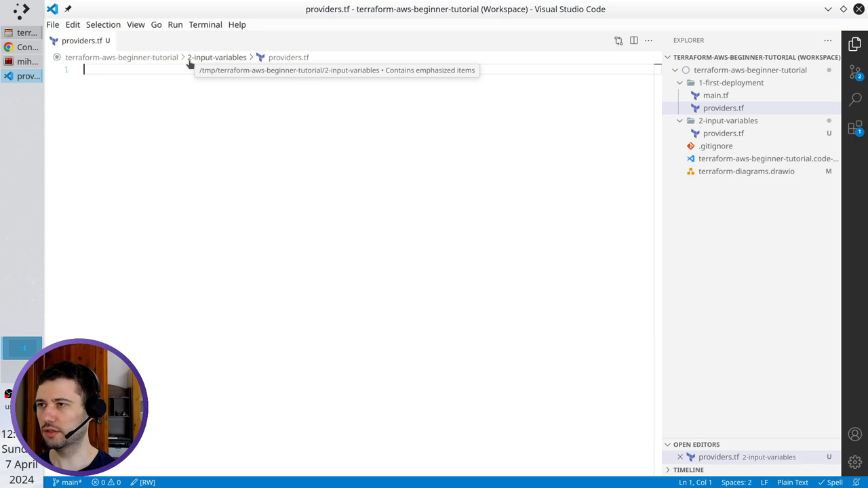
{"action": "mouse_move", "coordinate": [151, 100]}
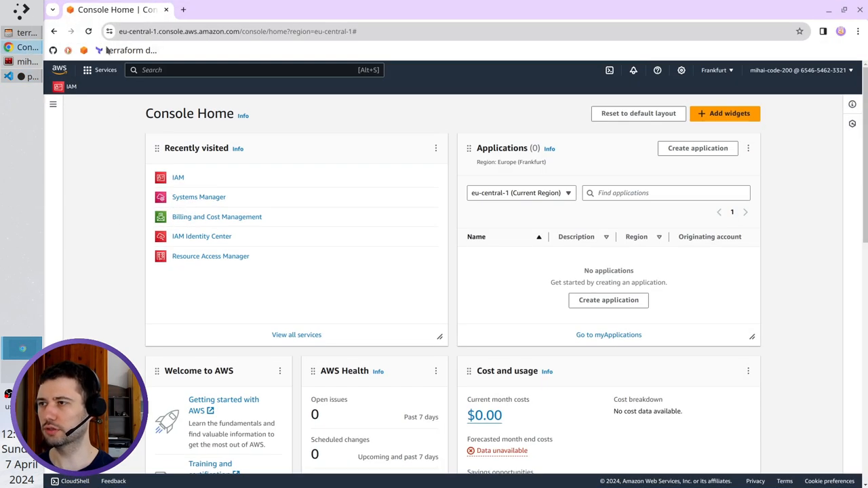
- Open the hashicorp/aws provider docs on registry.terraform.io from the Terraform bookmark
{"action": "left_click", "coordinate": [228, 10]}
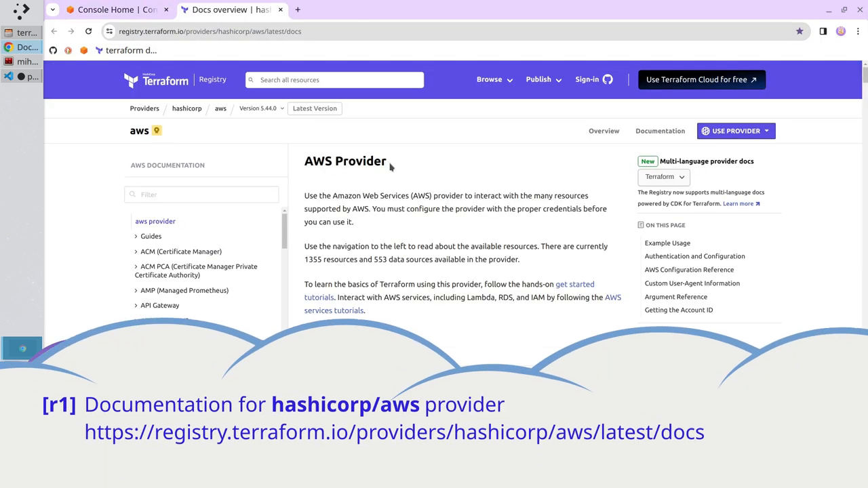
{"action": "mouse_move", "coordinate": [561, 168]}
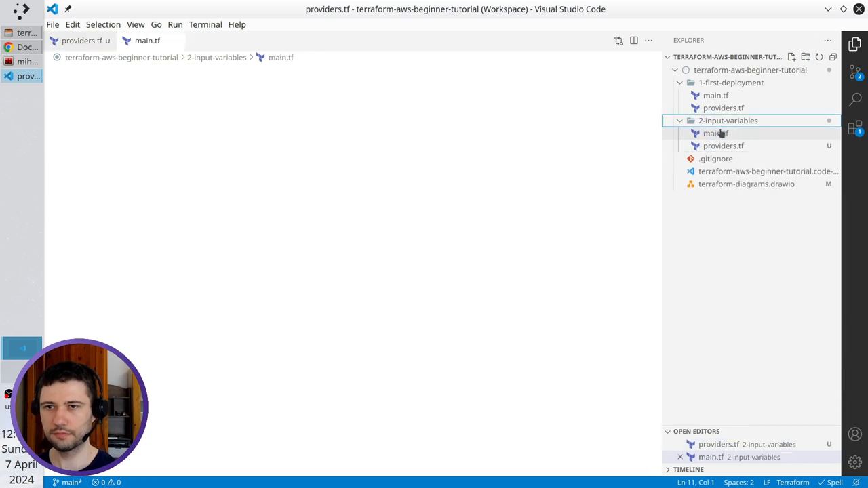
- In main.tf, rename the resource to policy_string, name it policy-string, and start a path line
{"action": "left_click", "coordinate": [715, 95]}
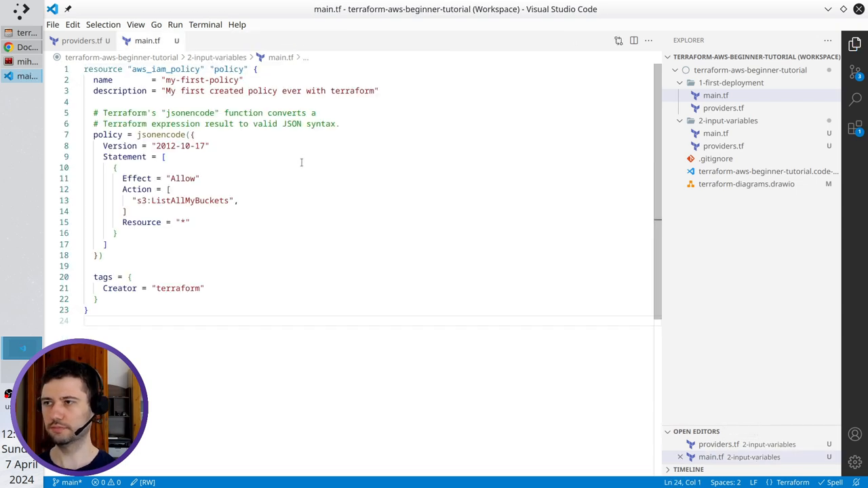
{"action": "double_click", "coordinate": [229, 69]}
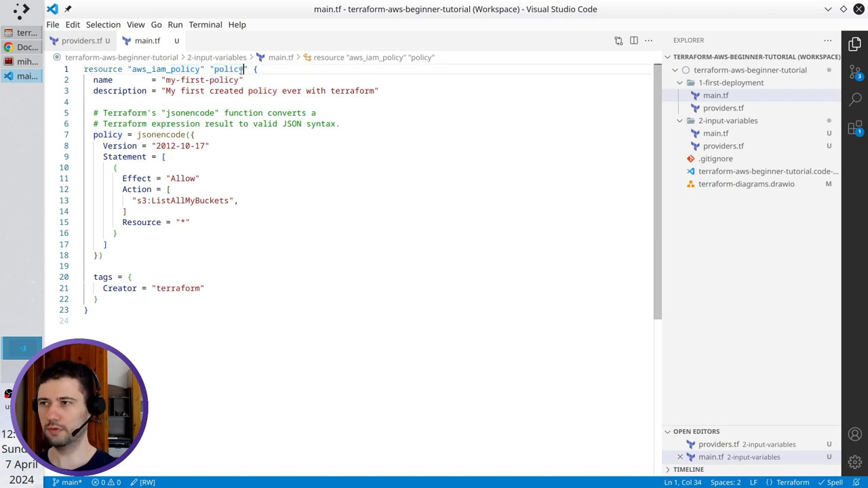
{"action": "type", "text": "_string"}
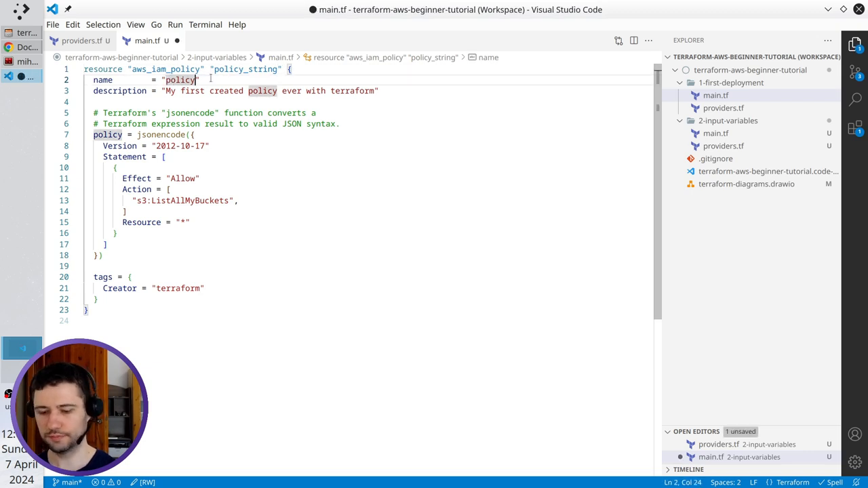
{"action": "type", "text": "-string"}
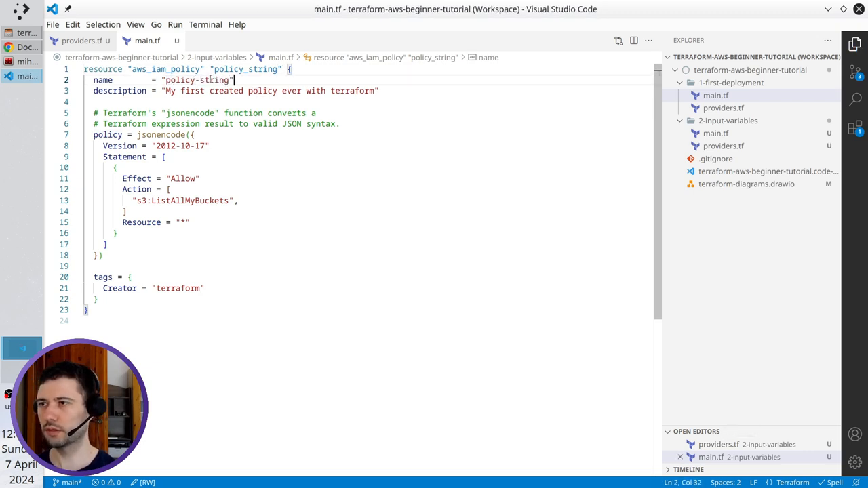
{"action": "key", "text": "Enter"}
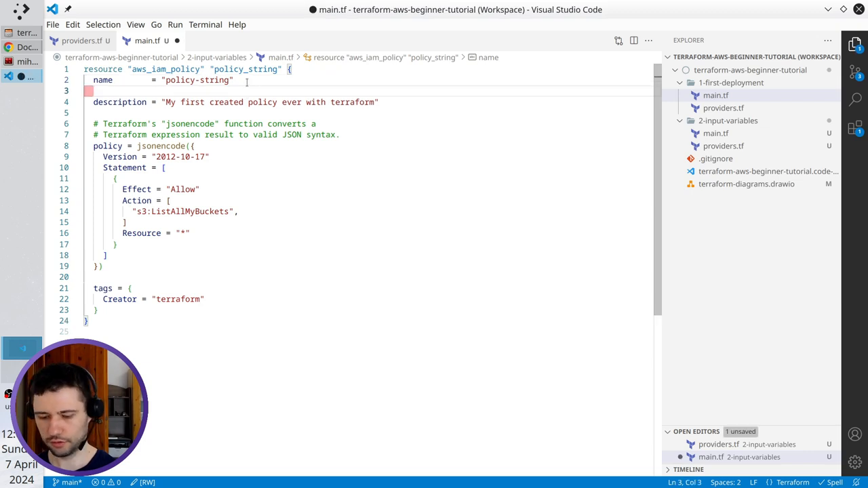
{"action": "type", "text": "path"}
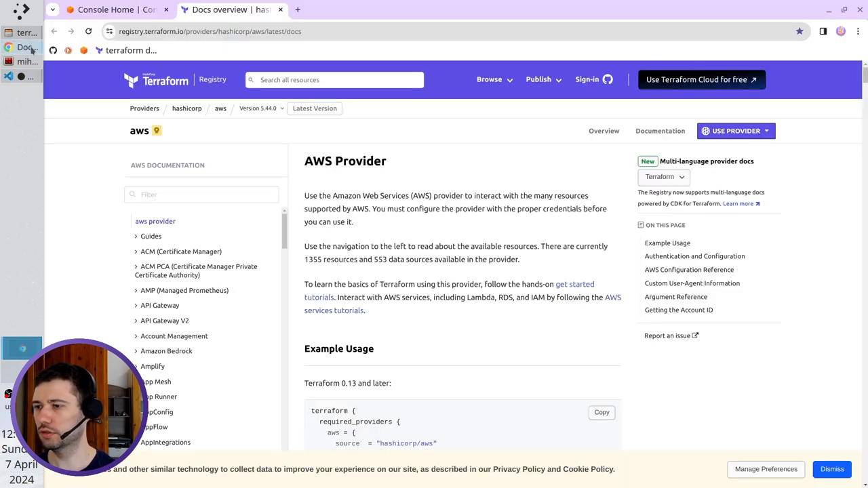
- Filter the AWS docs for aws_iam_policy and scroll its resource page to Argument Reference
{"action": "left_click", "coordinate": [201, 195]}
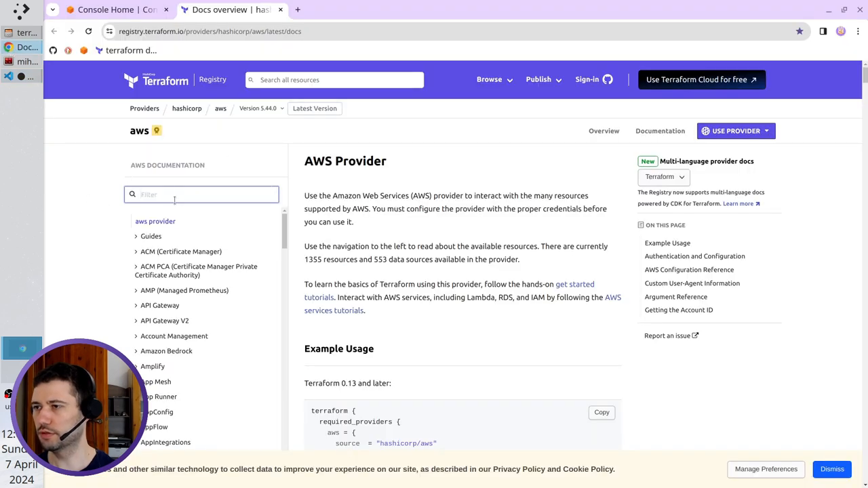
{"action": "type", "text": "aws_iam_policy"}
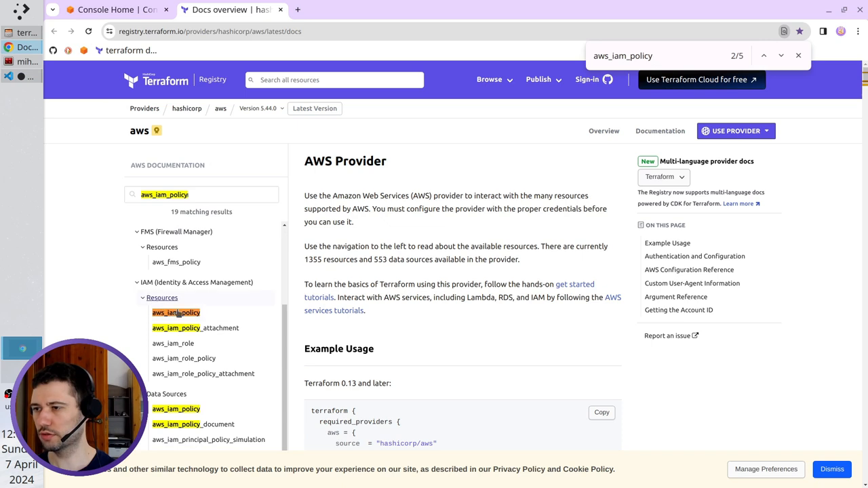
{"action": "left_click", "coordinate": [175, 312]}
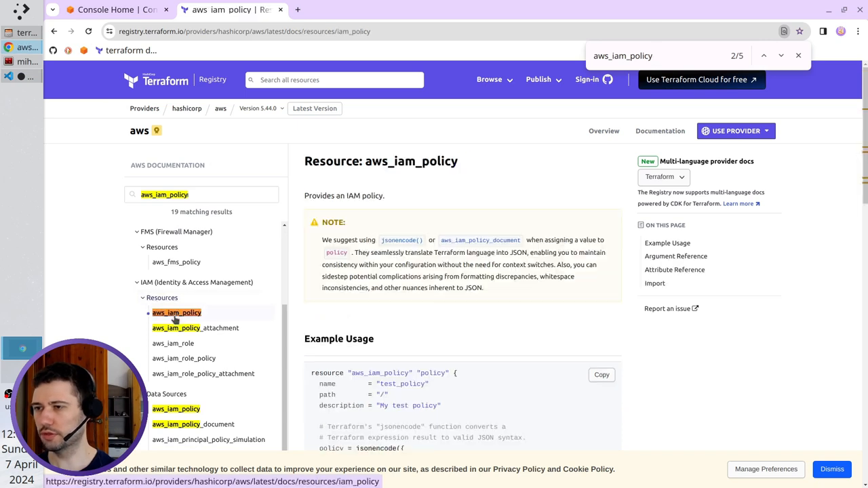
{"action": "scroll", "scroll_direction": "down", "scroll_amount": 3}
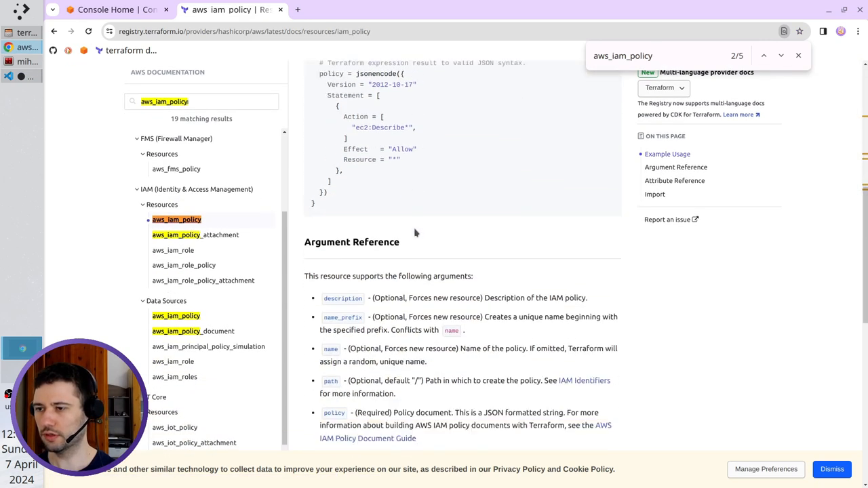
{"action": "scroll", "scroll_direction": "down", "scroll_amount": 3}
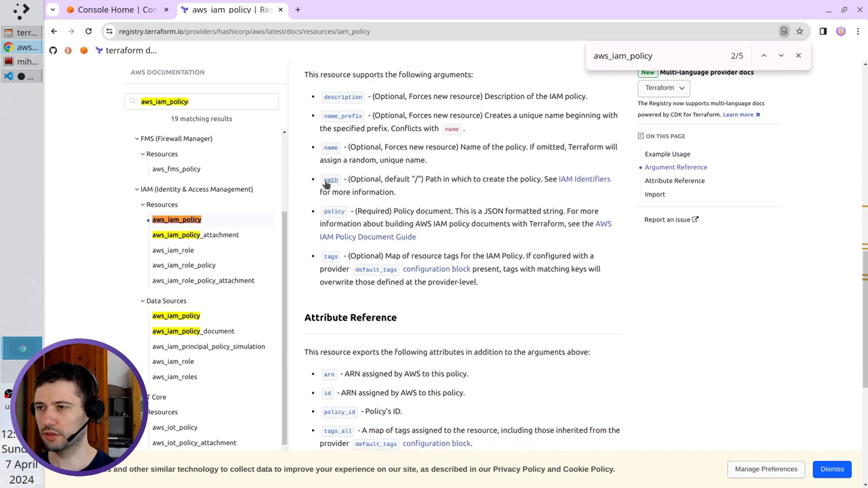
{"action": "mouse_move", "coordinate": [331, 180]}
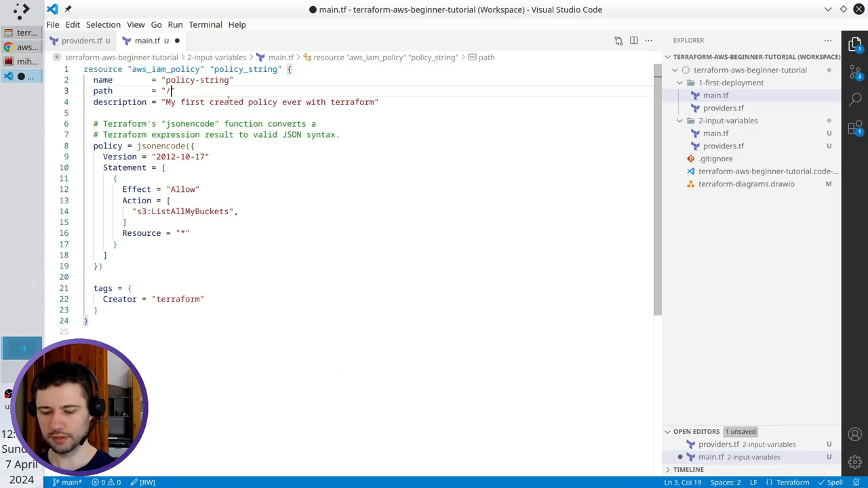
- Enter the path "/terraform-tutorial/" and select the description string to replace it
{"action": "type", "text": "terraform"}
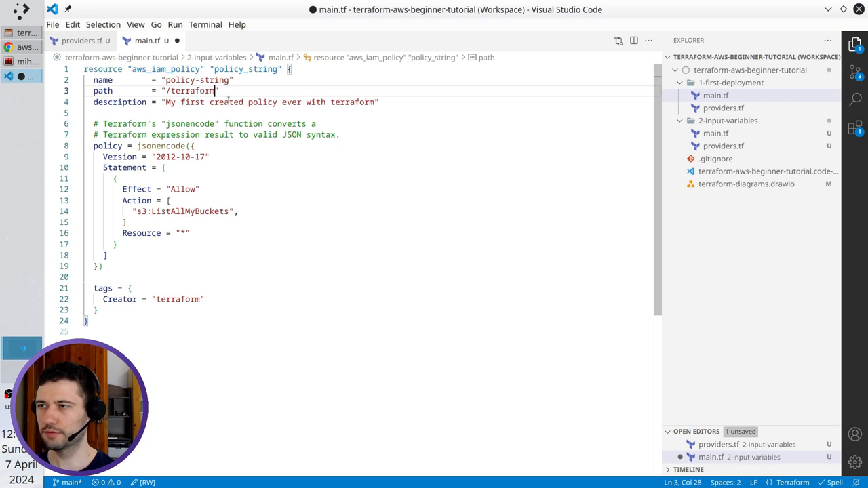
{"action": "type", "text": "-tu"}
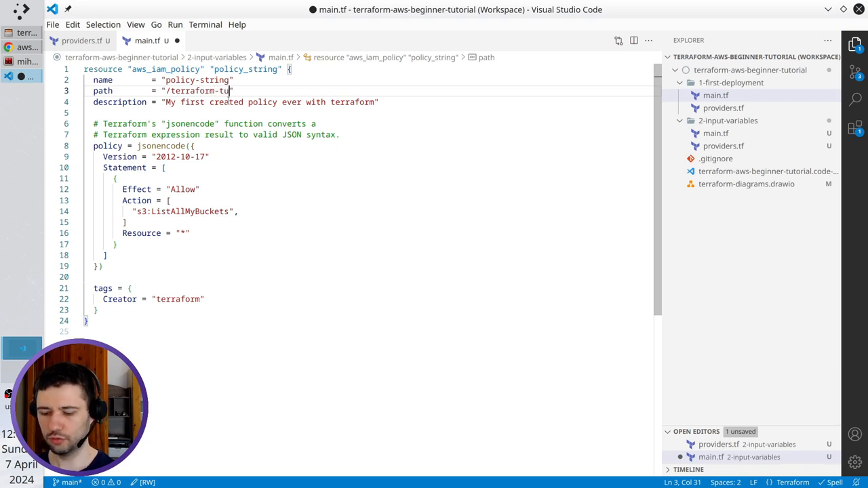
{"action": "type", "text": "orial/"}
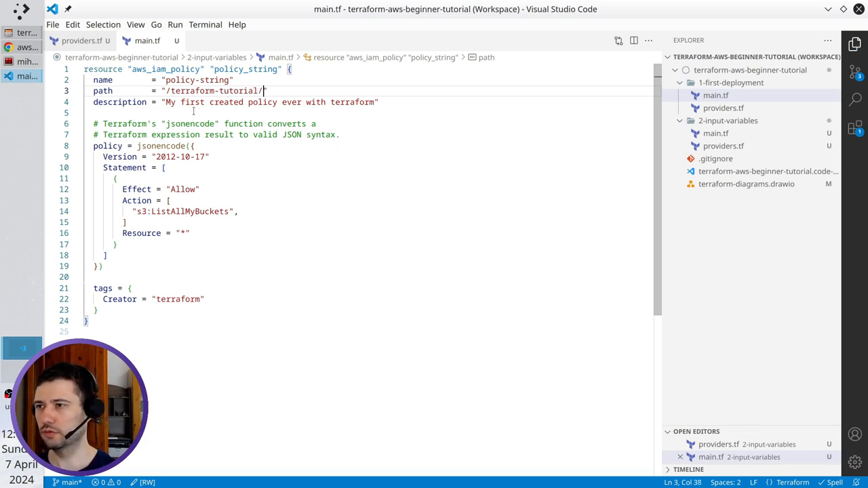
{"action": "left_click_drag", "start_coordinate": [165, 102], "coordinate": [347, 101]}
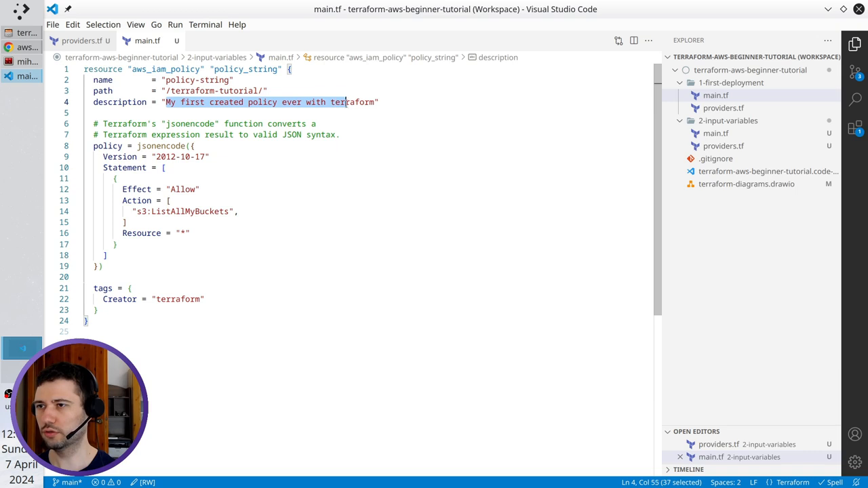